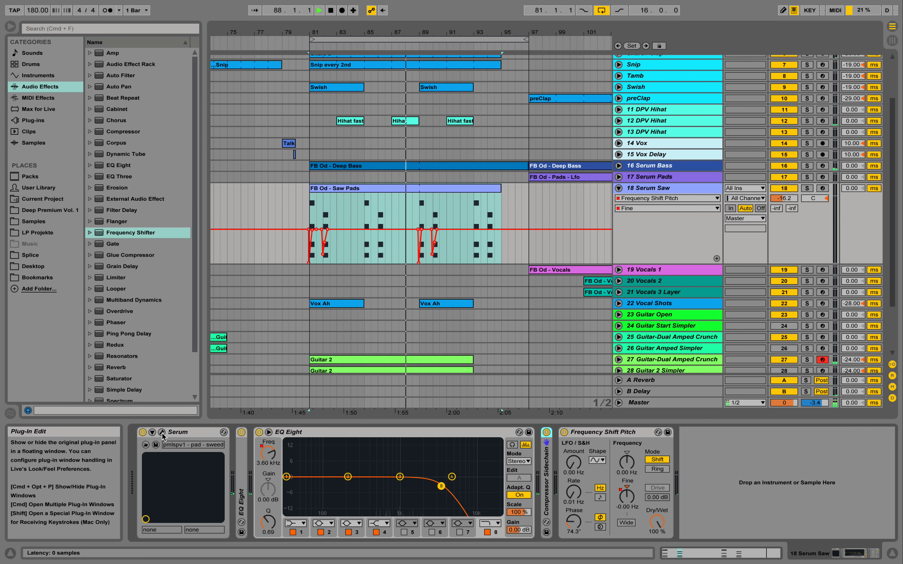
Step: Start playback and zoom the ruler in on the 18 Serum Saw chords around bar 81
left_click(162, 442)
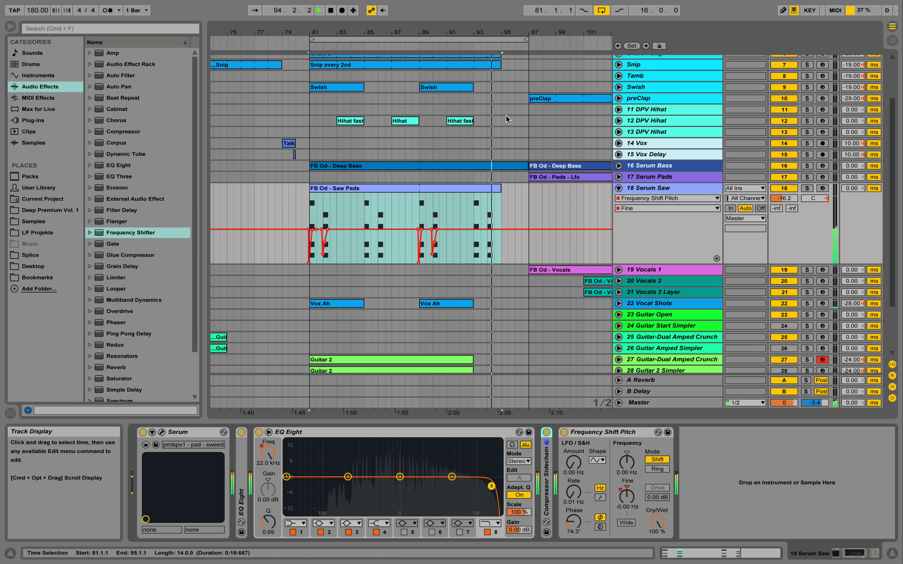
left_click_drag(491, 486, 441, 486)
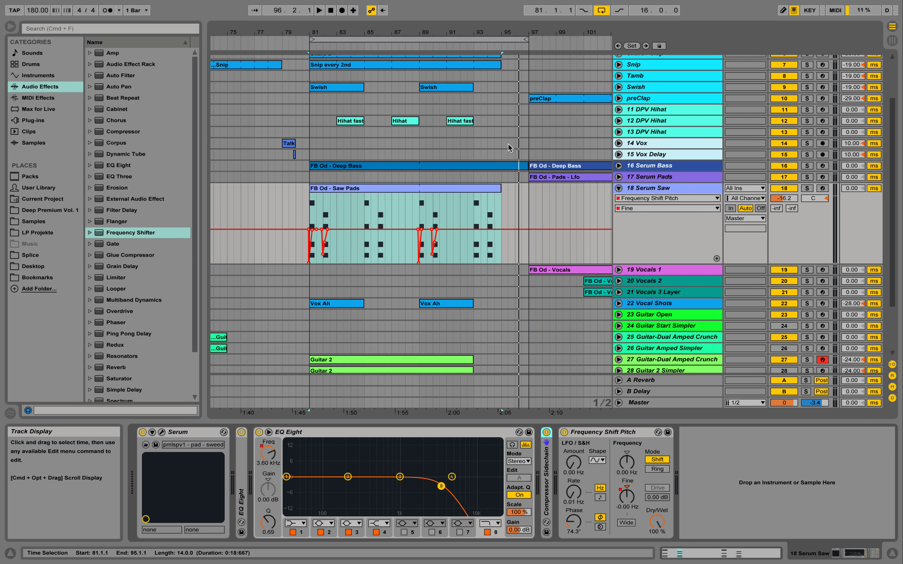
mouse_move(509, 147)
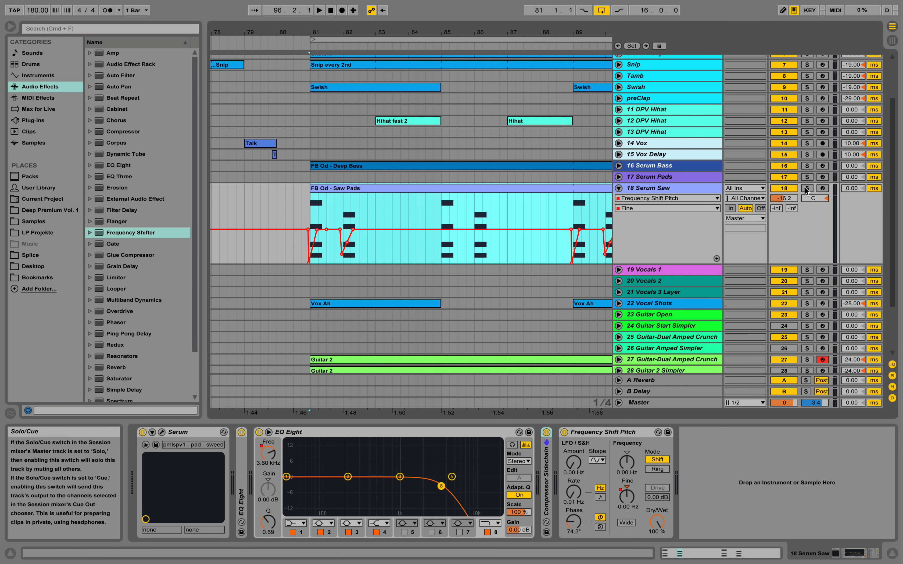
Step: Solo track 18 Serum Saw and highlight its EQ Eight and Frequency Shifter devices in the browser
left_click(318, 10)
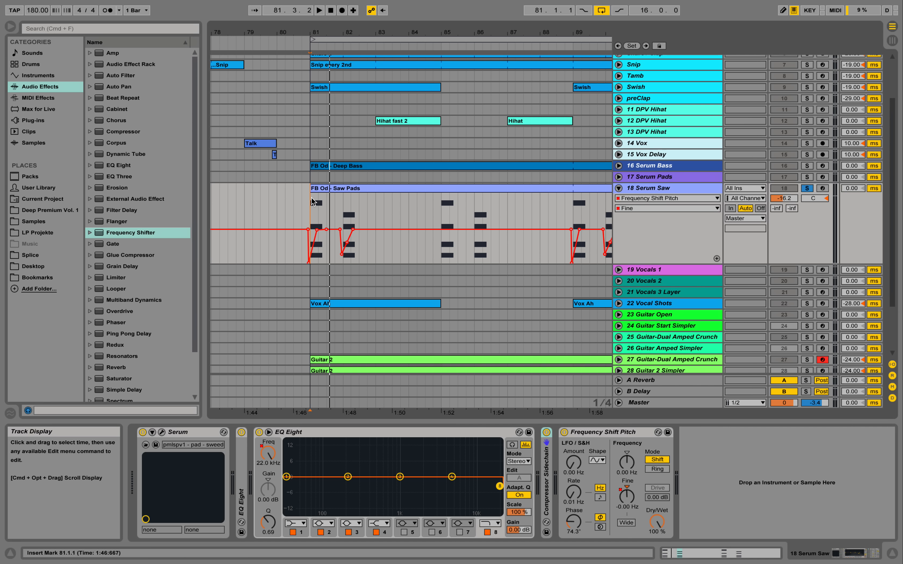
mouse_move(603, 432)
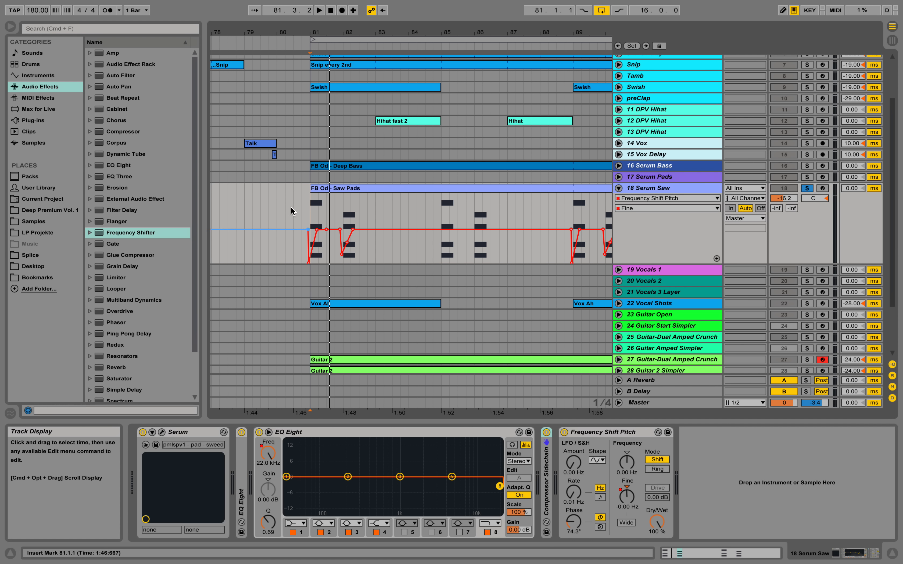
mouse_move(291, 432)
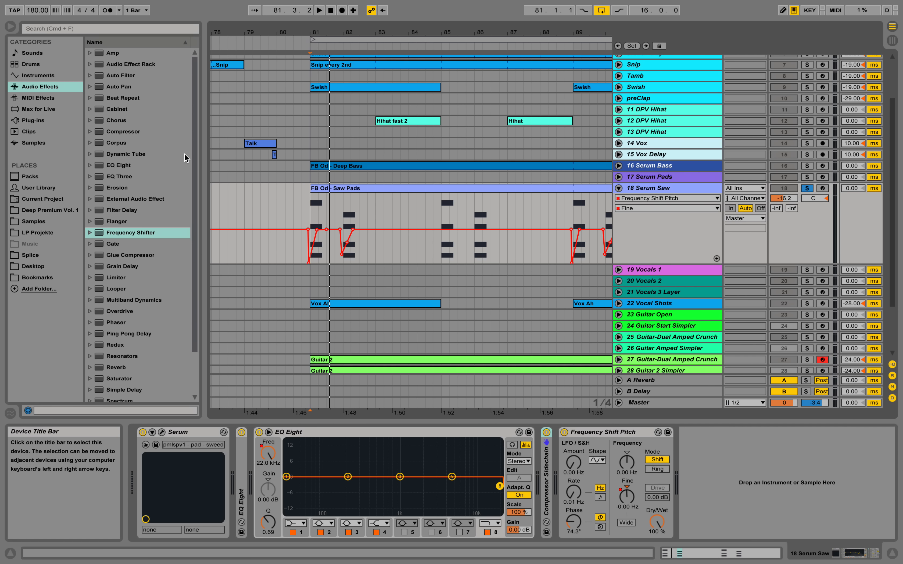
left_click(119, 165)
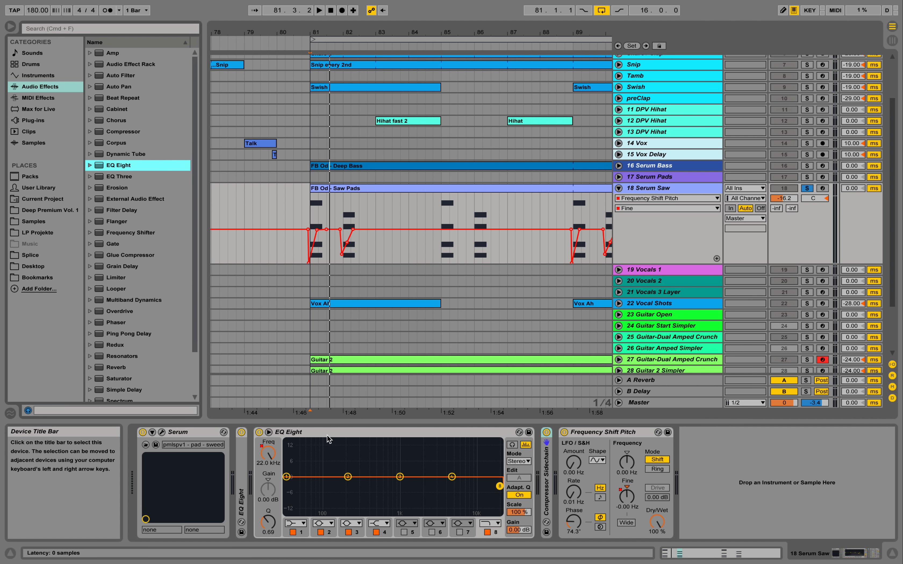
left_click(604, 433)
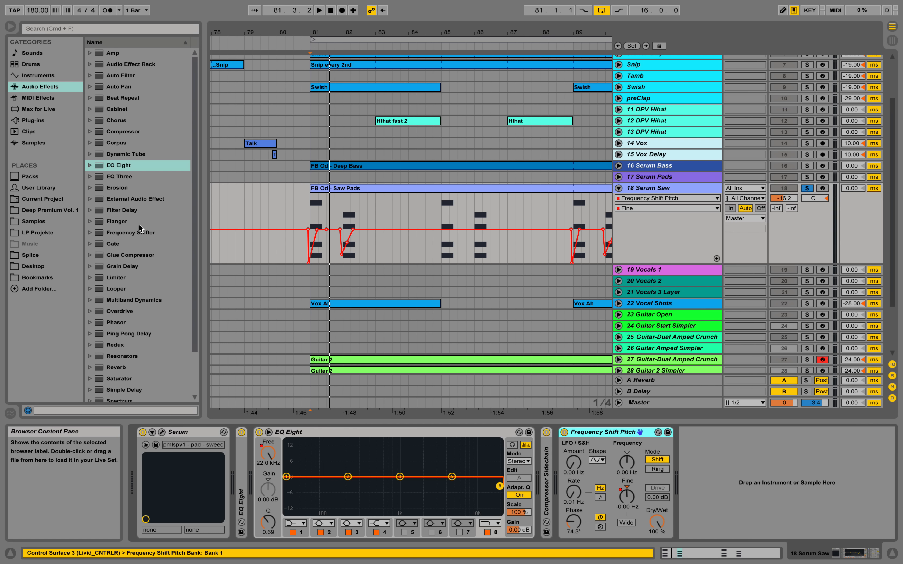
left_click(134, 233)
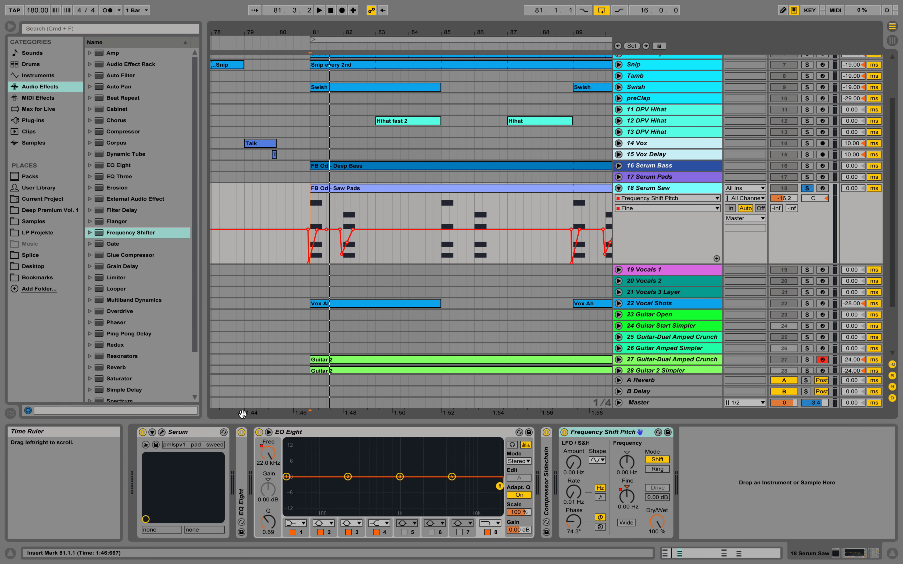
mouse_move(161, 436)
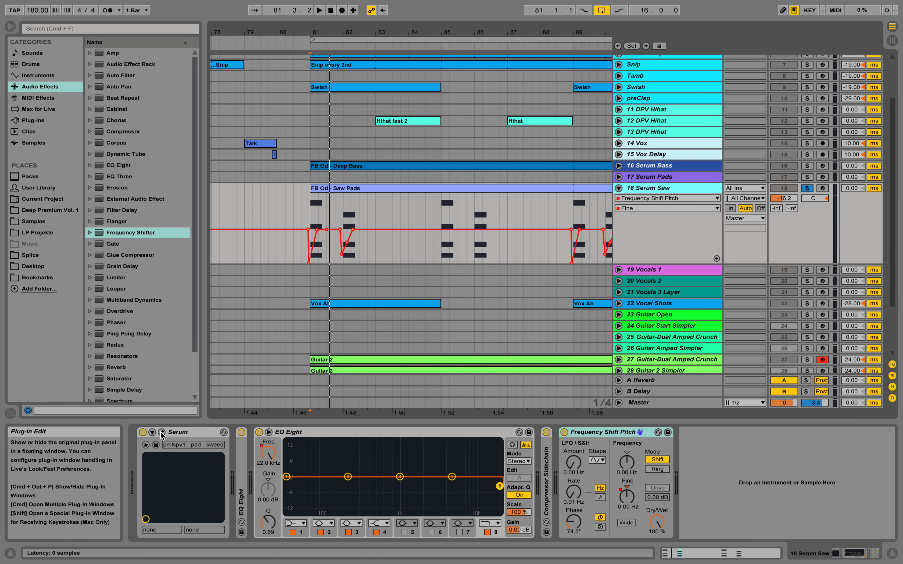
Step: Open Serum's plug-in window, scroll the preset list and keep the sweedish pad patch loaded
left_click(140, 431)
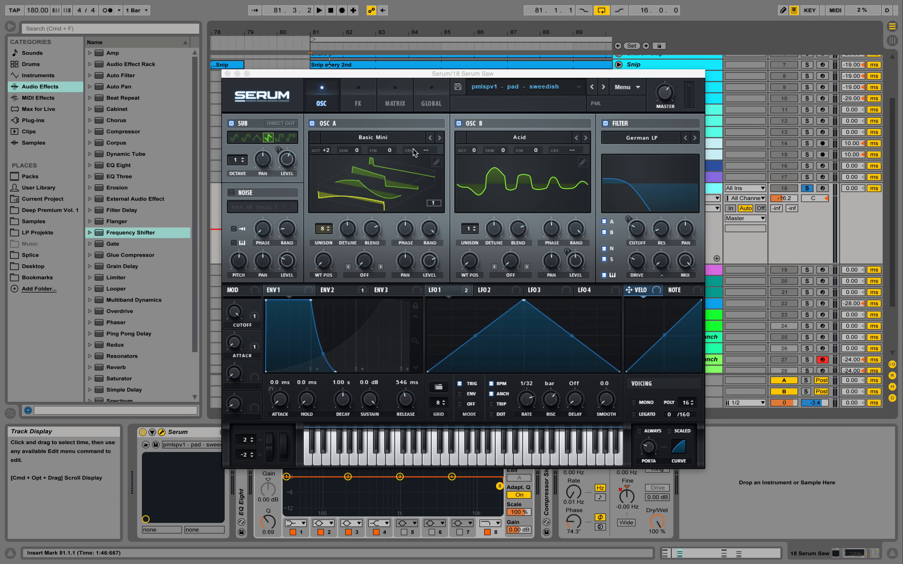
mouse_move(562, 94)
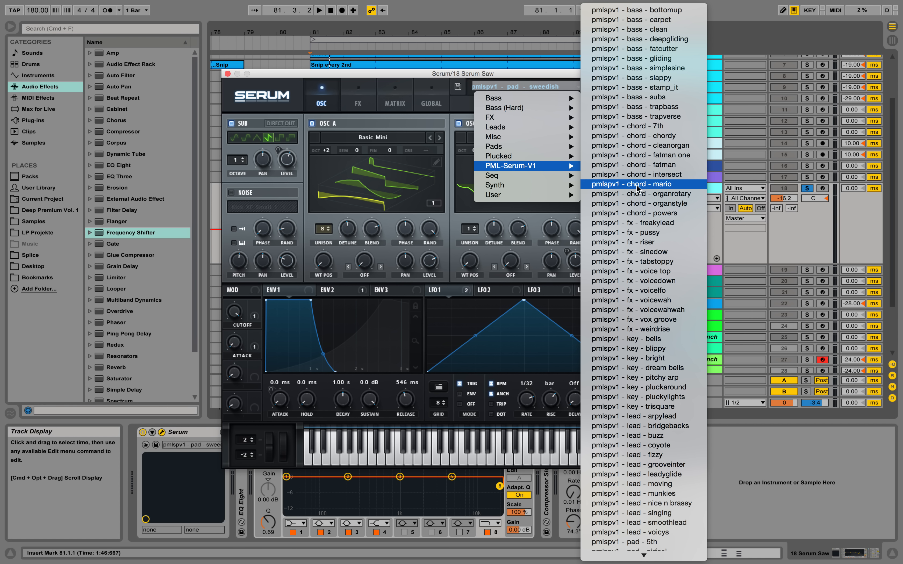
scroll("down", 3)
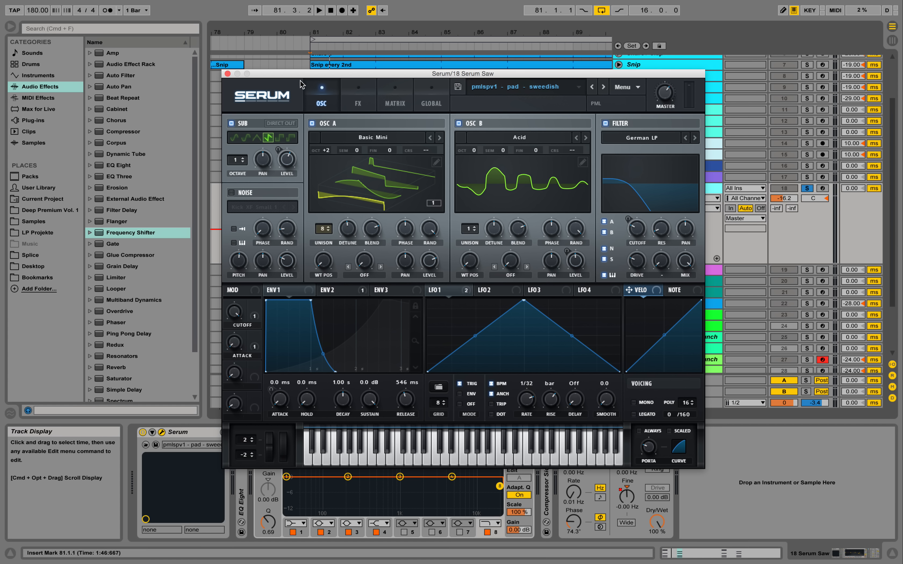
left_click(319, 10)
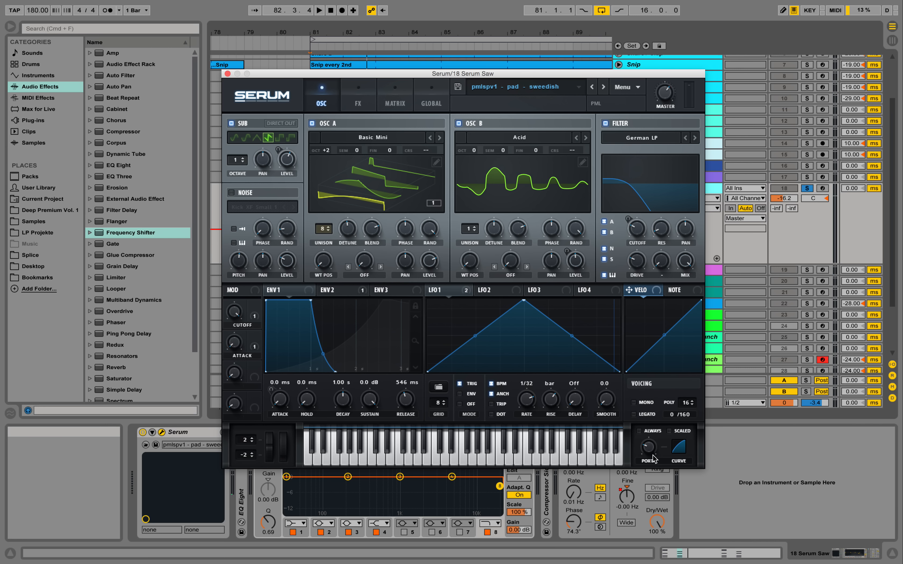
mouse_move(648, 450)
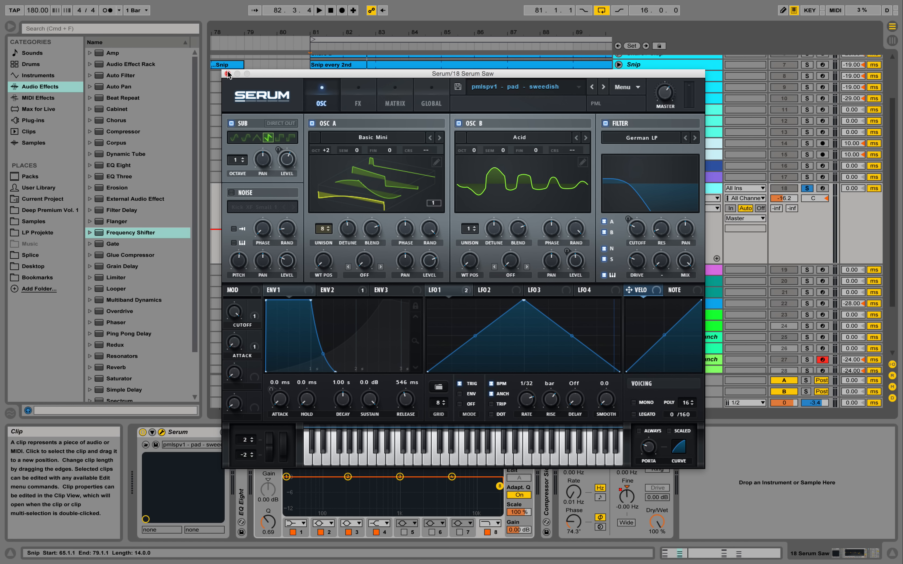
Step: Close the Serum editor window to return to the Serum Saw automation lane
left_click(229, 73)
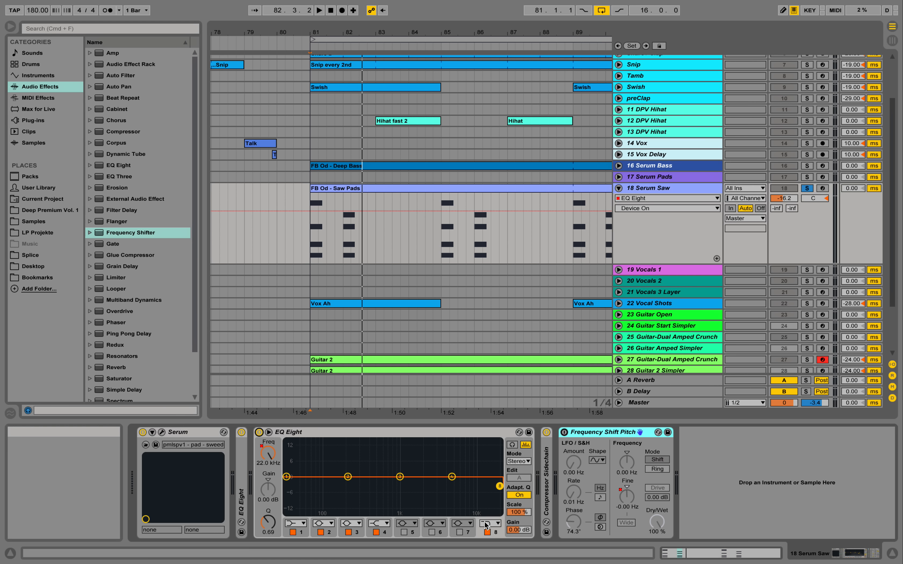
mouse_move(489, 524)
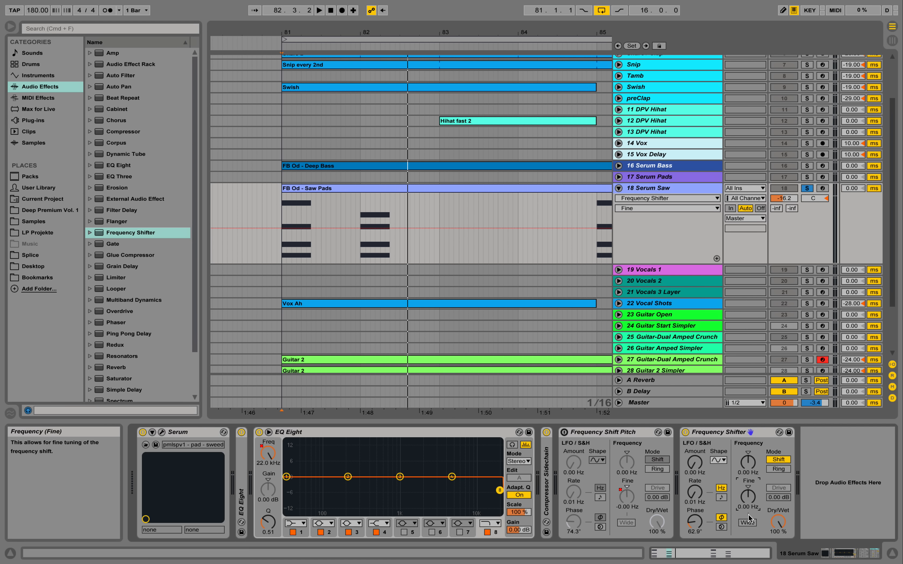
mouse_move(687, 432)
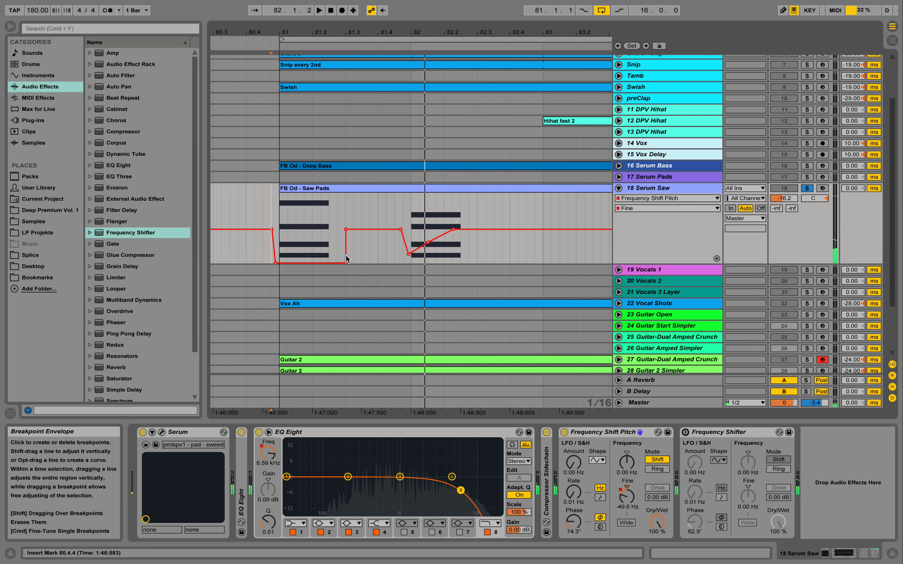
Step: Reshape the first Pitch Fine dip into a ramp rising from about -85.7 Hz to -6.14 Hz
left_click_drag(347, 244, 348, 262)
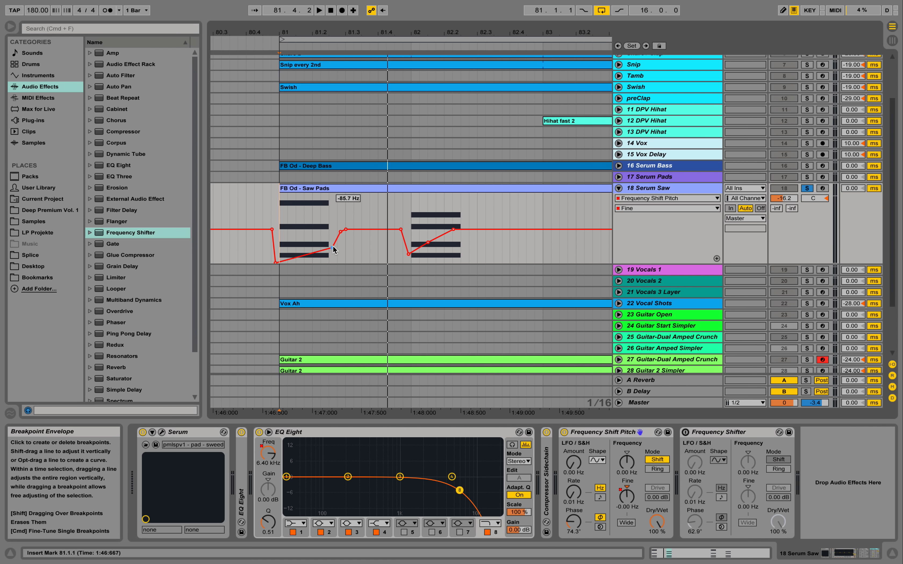
left_click_drag(333, 249, 327, 236)
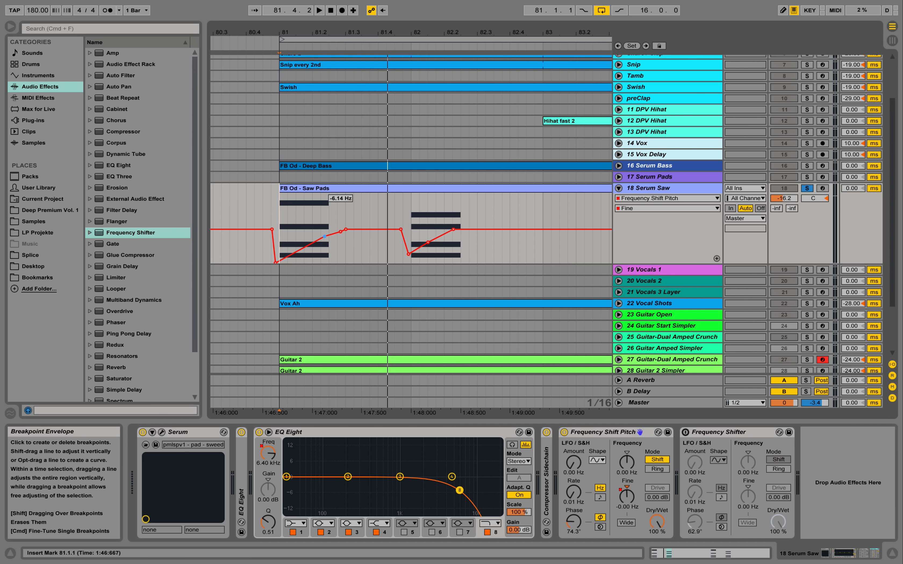
left_click_drag(325, 230, 325, 239)
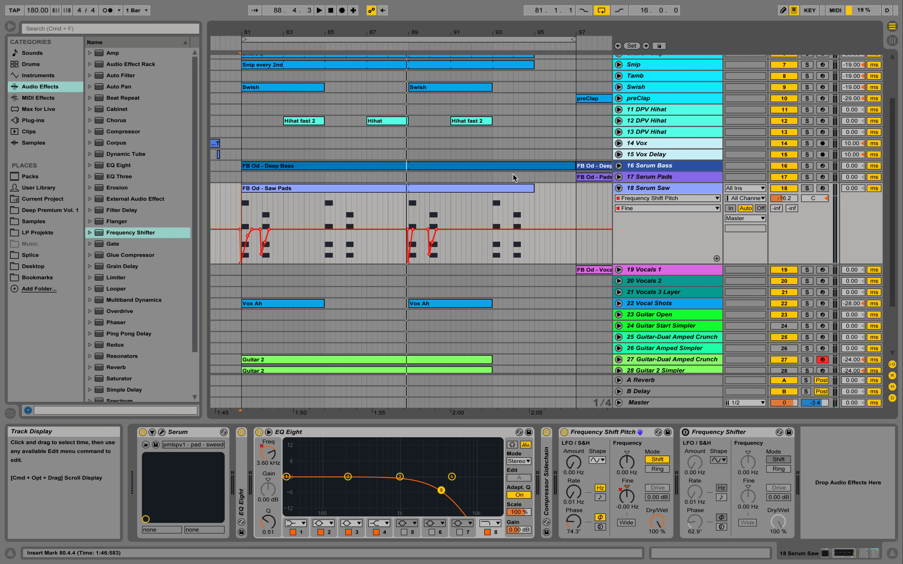
Step: Fold track 18 Serum Saw and scroll down the arrangement to the lower Serum tracks
left_click(619, 189)
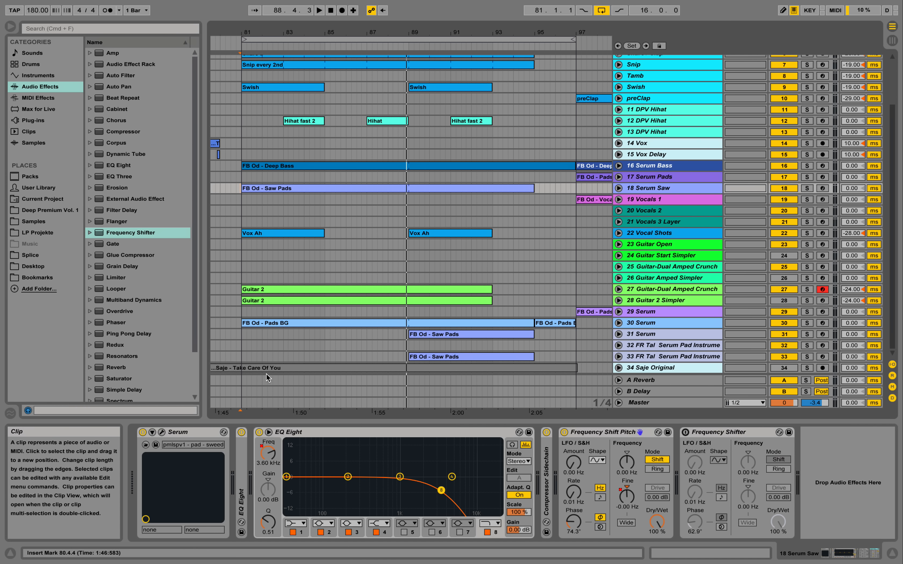
mouse_move(629, 177)
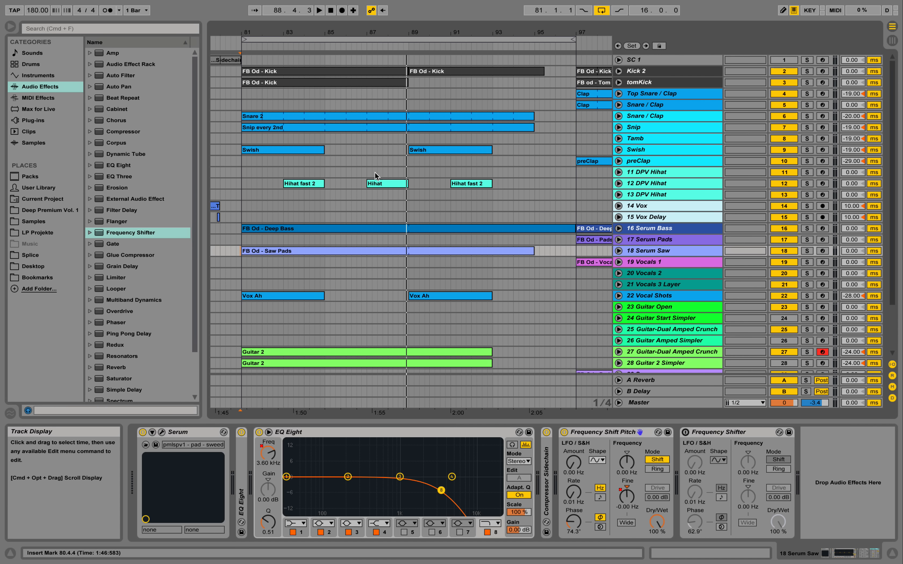
mouse_move(651, 76)
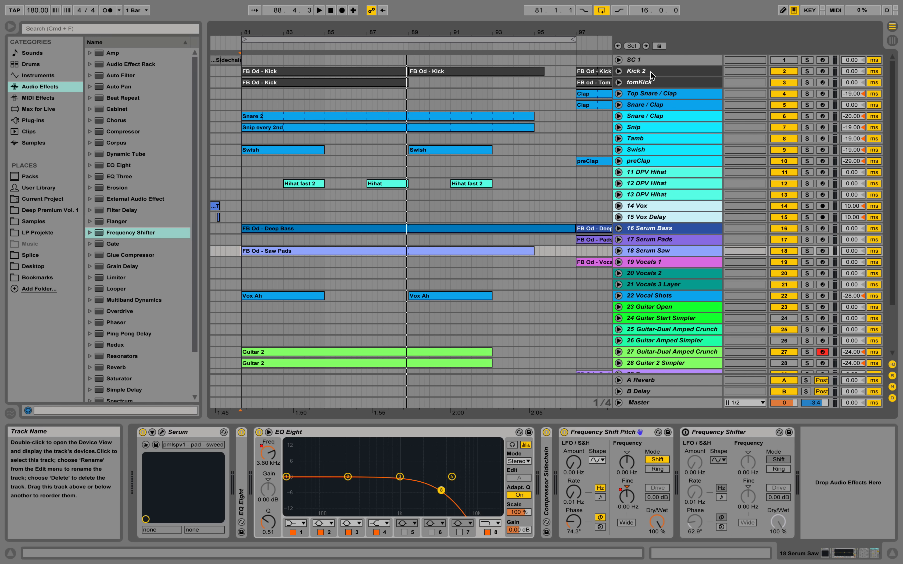
mouse_move(640, 232)
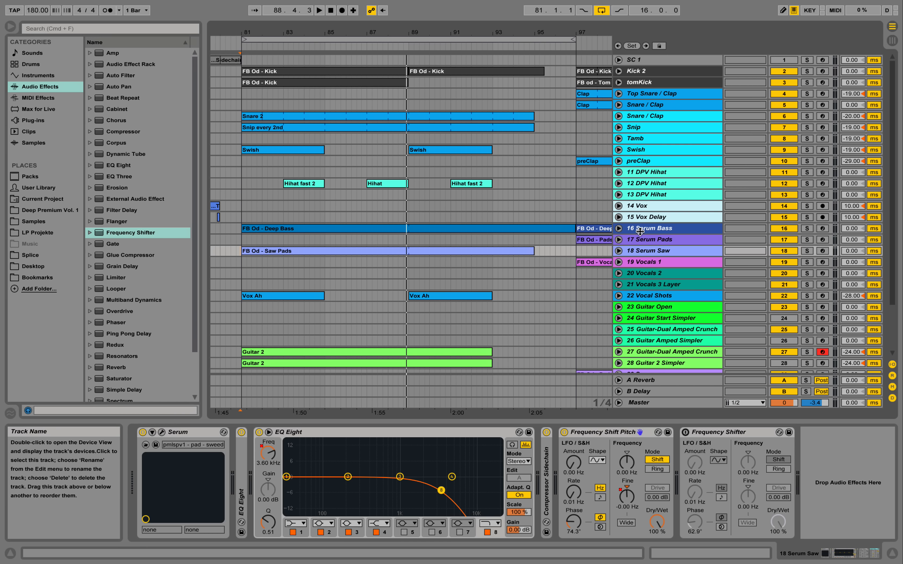
scroll("down", 3)
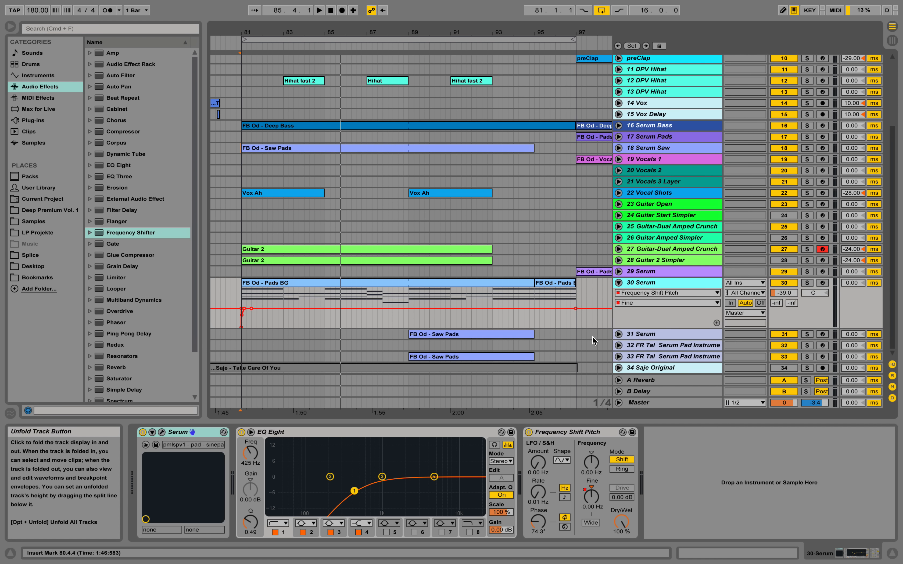
Step: Unfold the 30/31 Serum pad tracks to show their automation envelopes
left_click(654, 334)
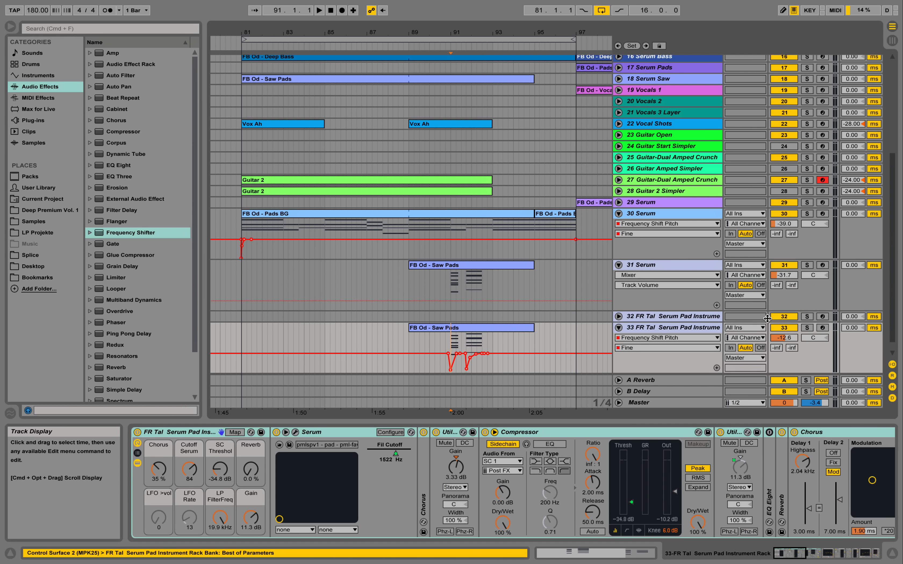
left_click(807, 328)
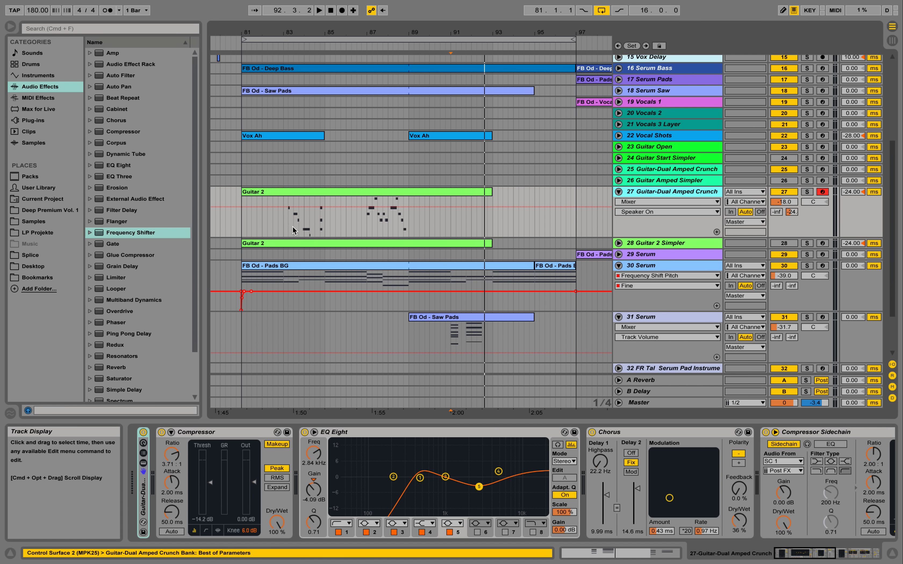
Step: Solo track 27 Guitar-Dual Amped Crunch while playback runs near bar 83
left_click(807, 192)
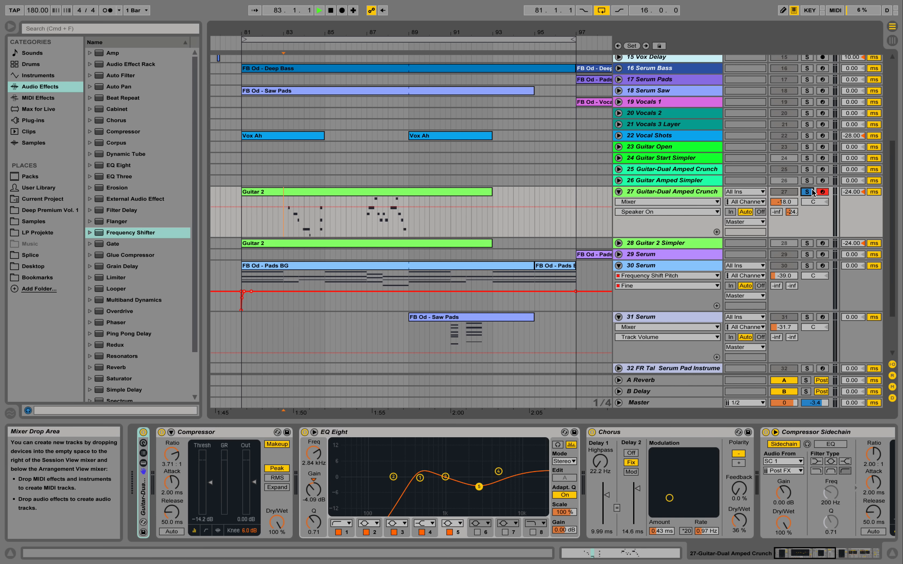